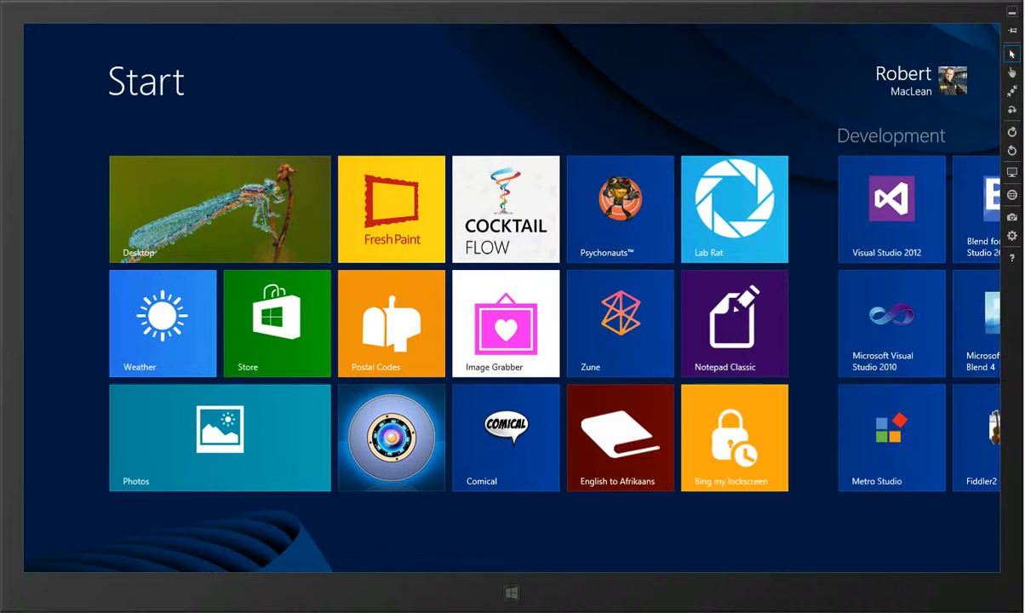
Launch the English to Afrikaans phrasebook app from the Start screen tile.
click(620, 438)
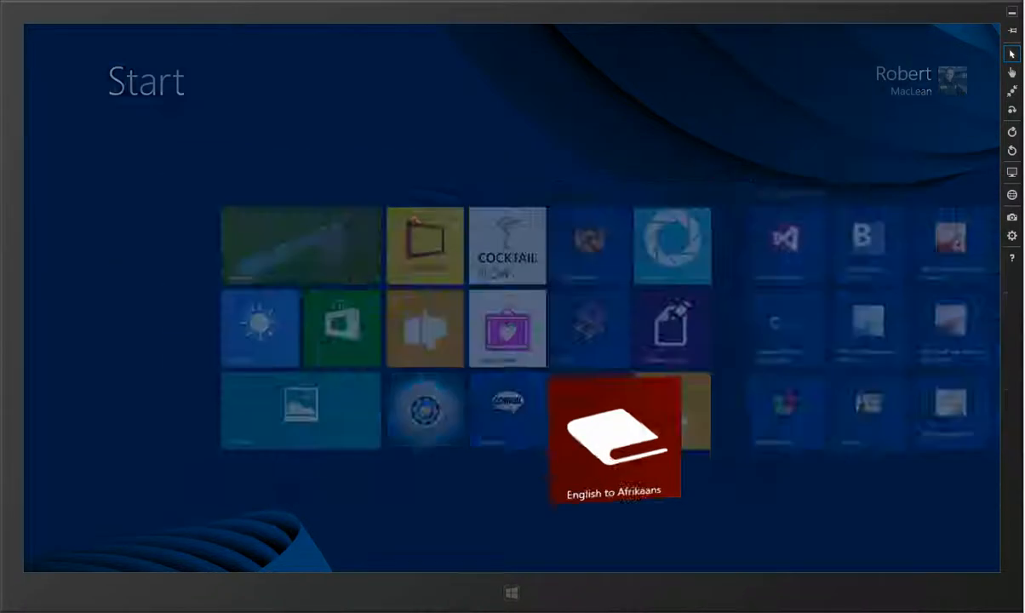
From the app's Browse section, show the phrasebook words beginning with J.
click(615, 440)
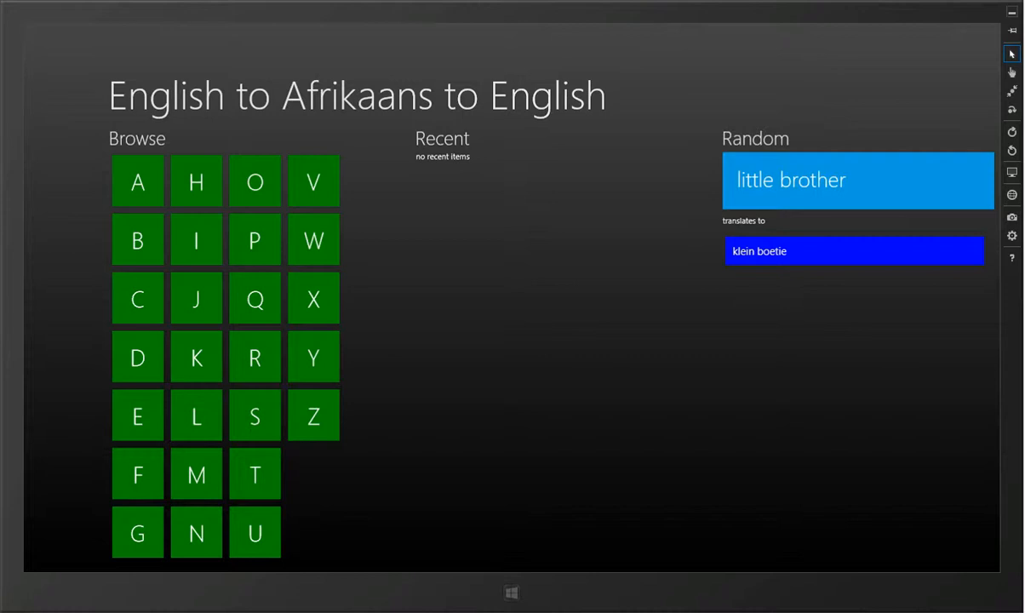
click(195, 298)
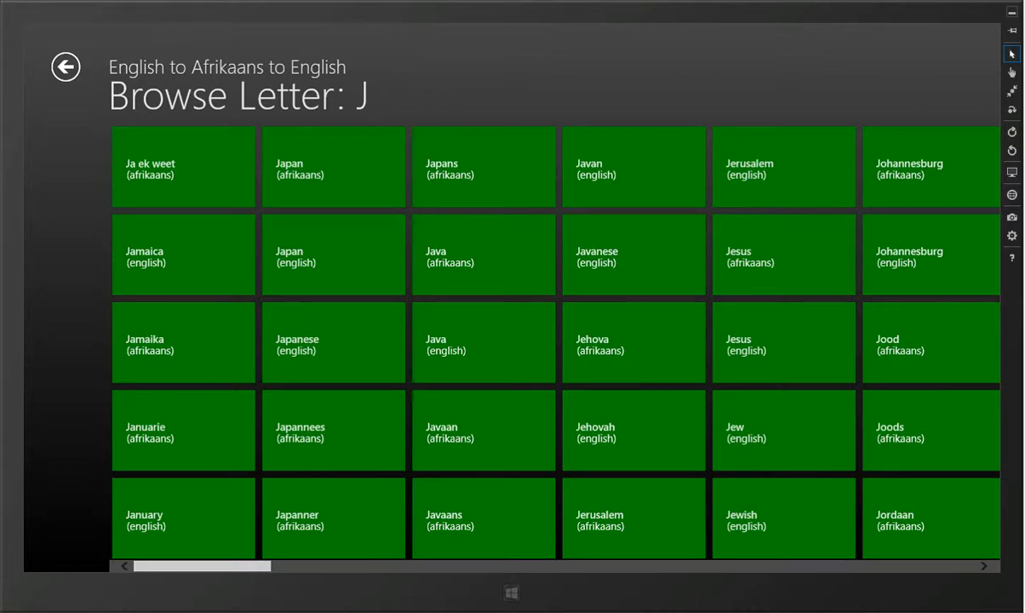
Select the Japanese entry under J and return to the app's home page.
click(334, 342)
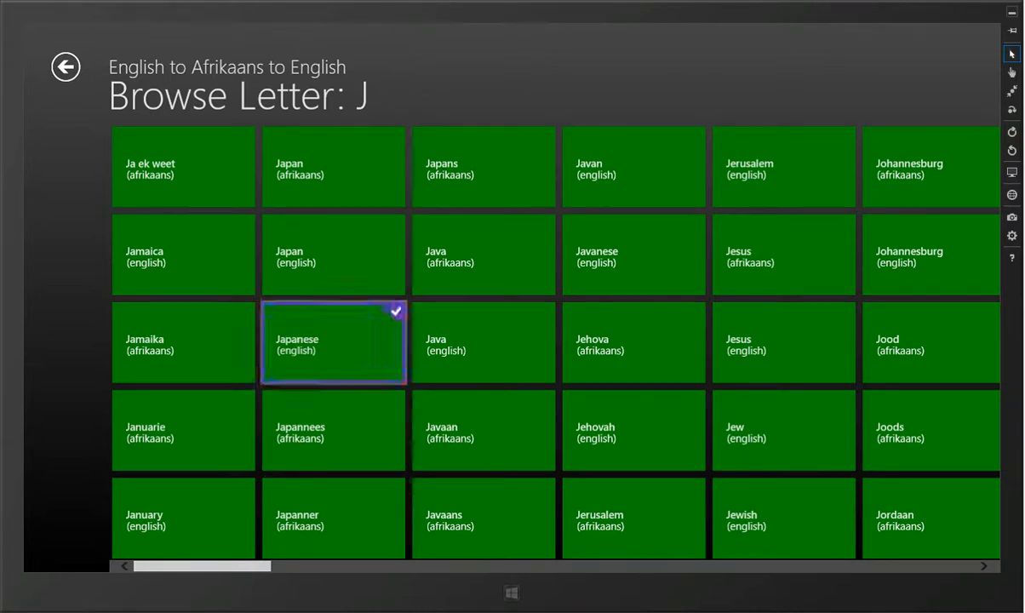
click(334, 343)
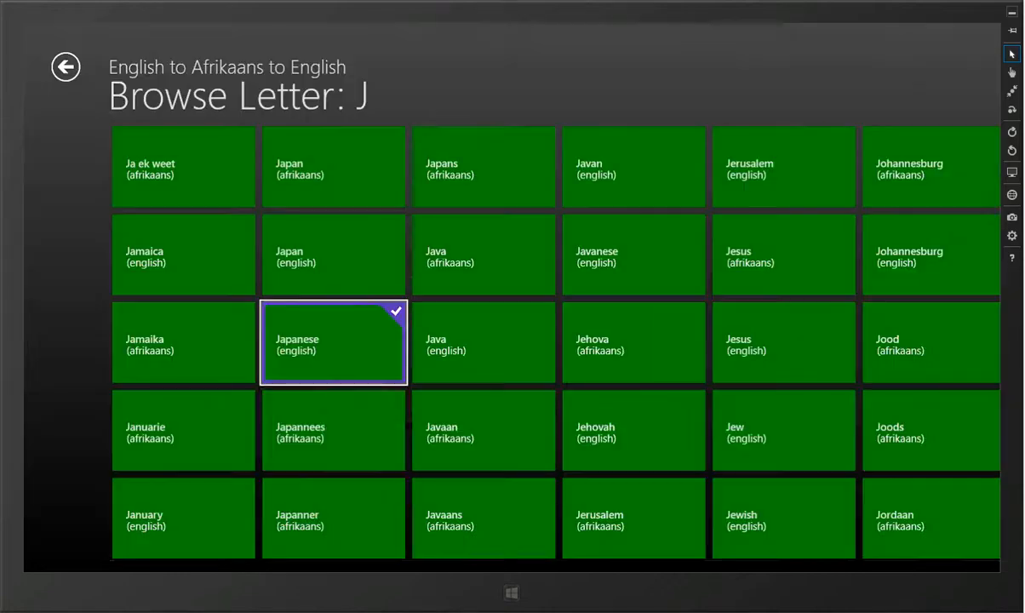
click(65, 66)
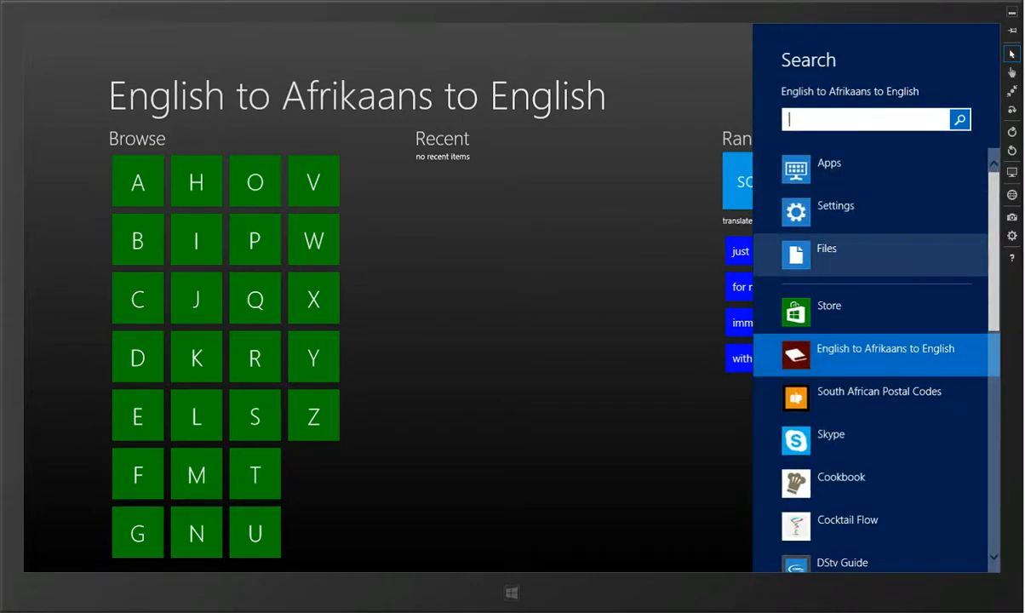
Search the phrasebook for 'pie' and show the matching Afrikaans phrases.
text(pie)
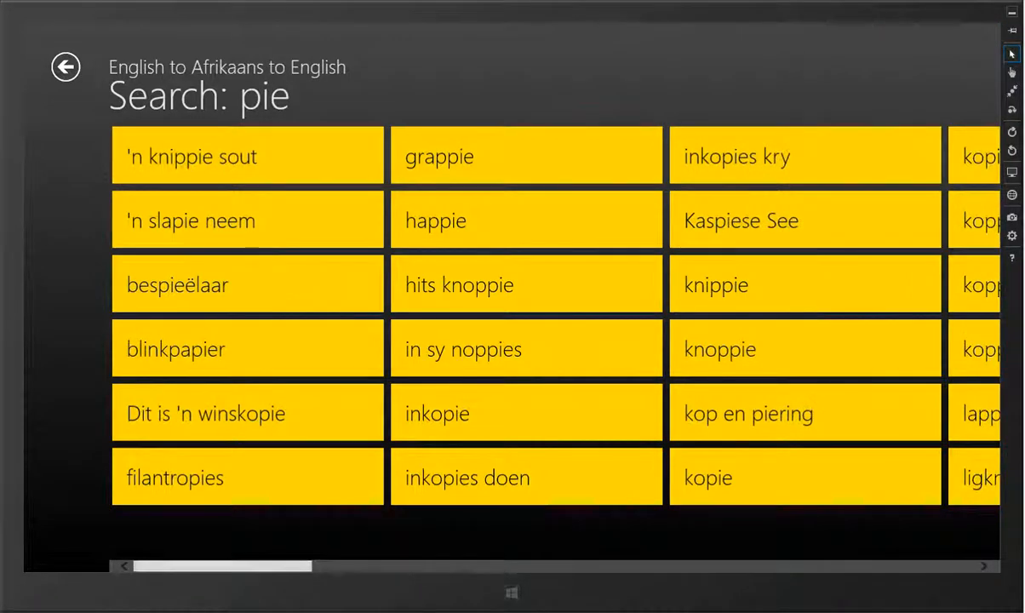
scroll(right, 3)
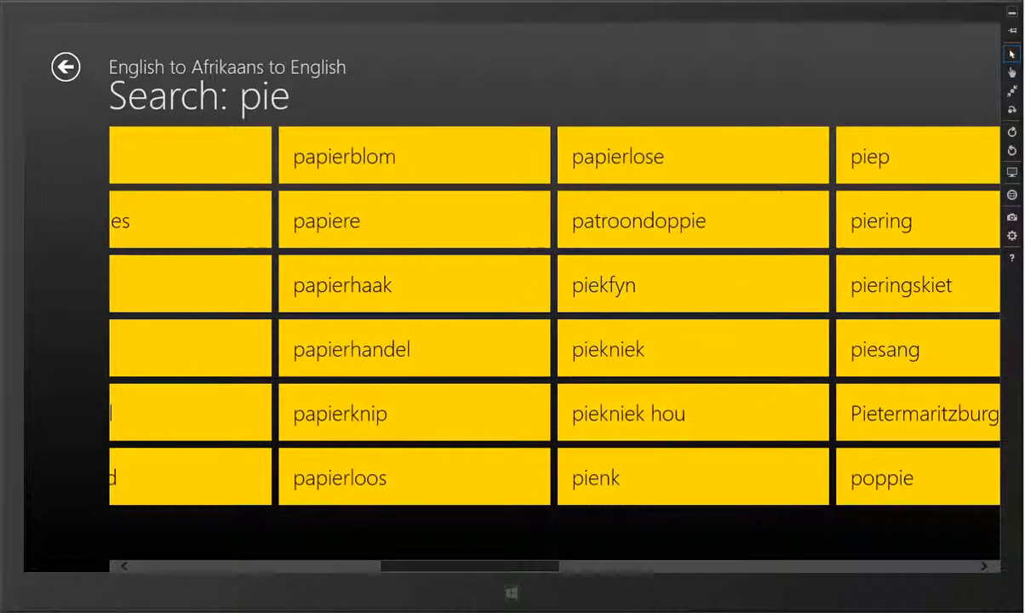
scroll(right, 3)
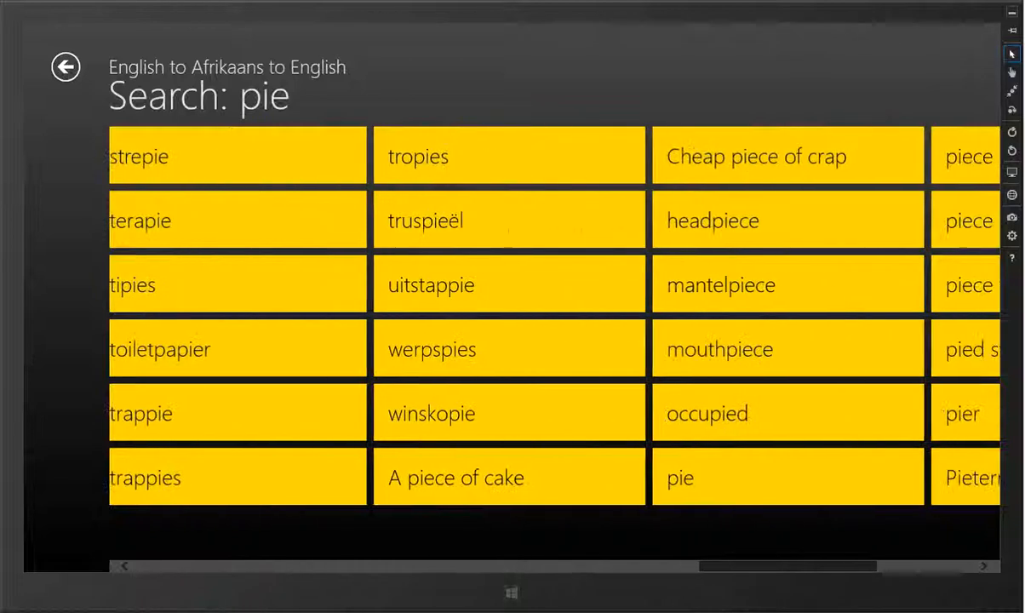
scroll(left, 3)
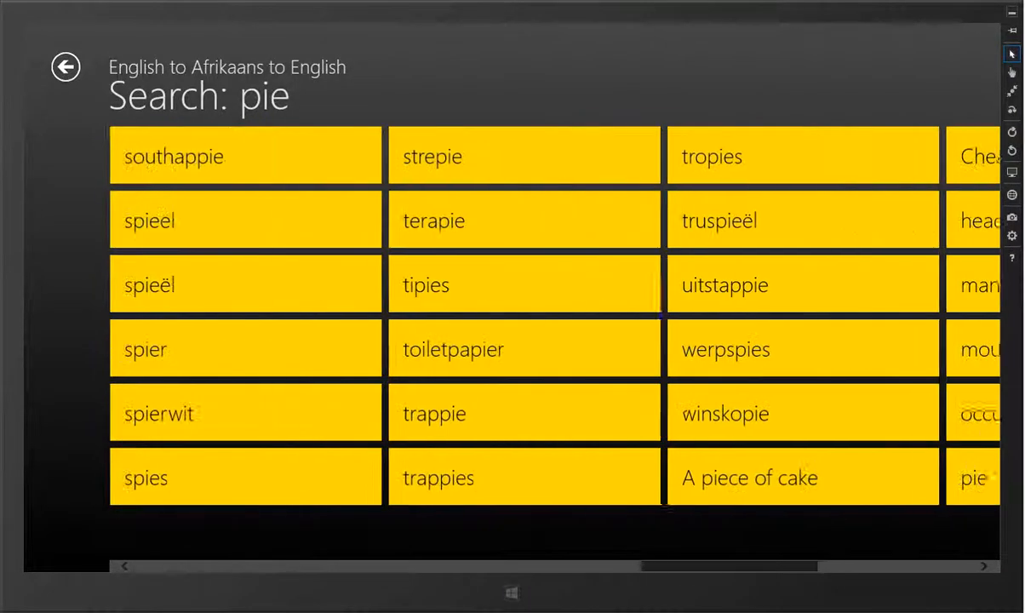